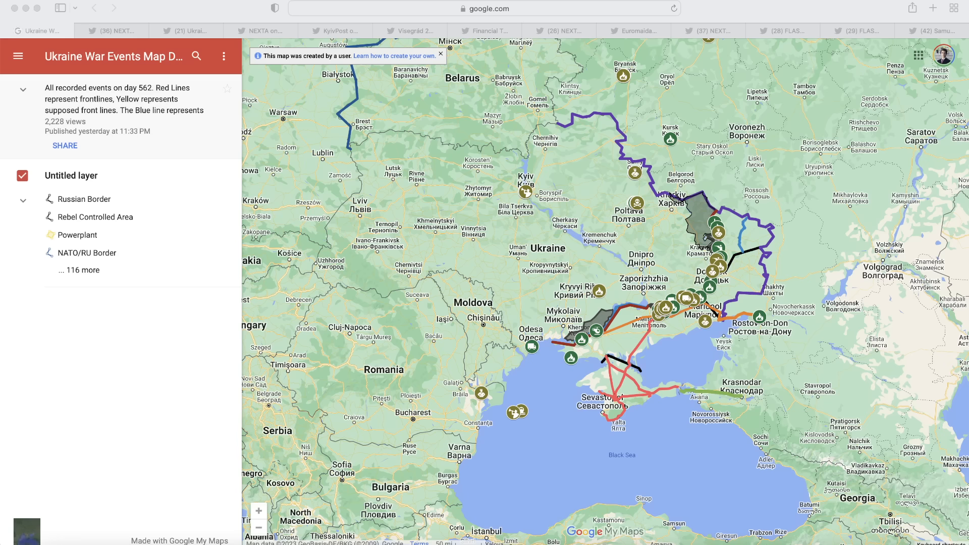
# Switch from the war map to the NEXTA post on NATO's large-scale Baltic Sea exercises.
pyautogui.click(111, 31)
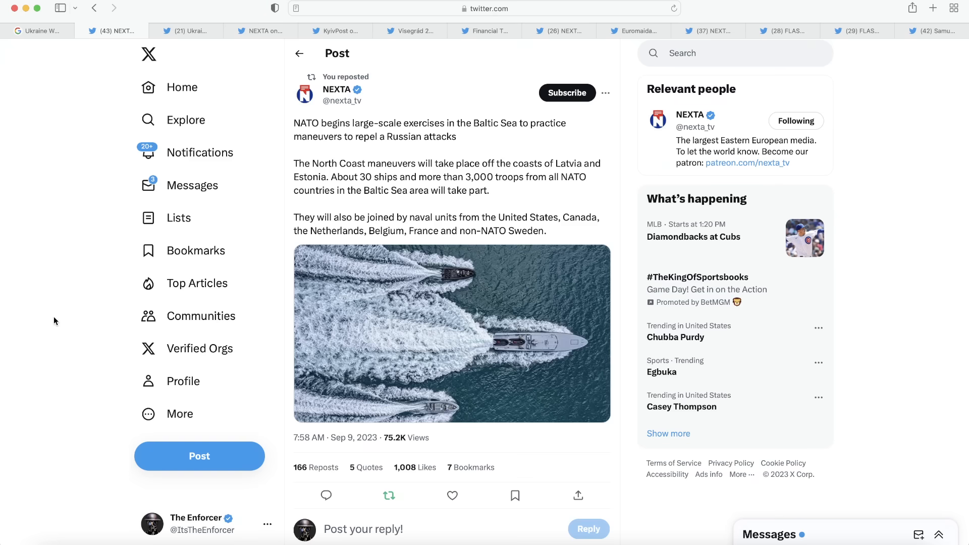
pyautogui.moveTo(61, 311)
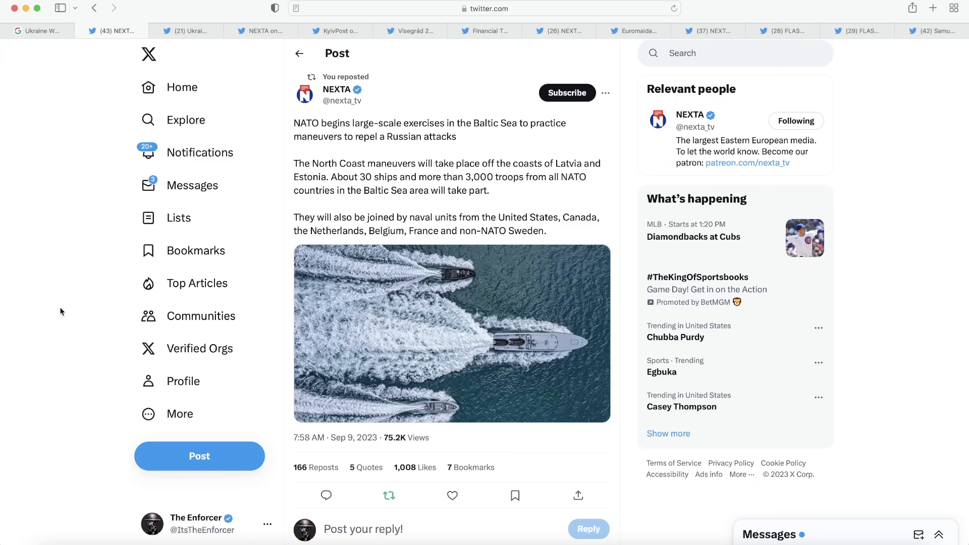
# Switch to the Ukrainska Pravda post on Romania–US Black Sea exercises with Ukraine.
pyautogui.click(185, 30)
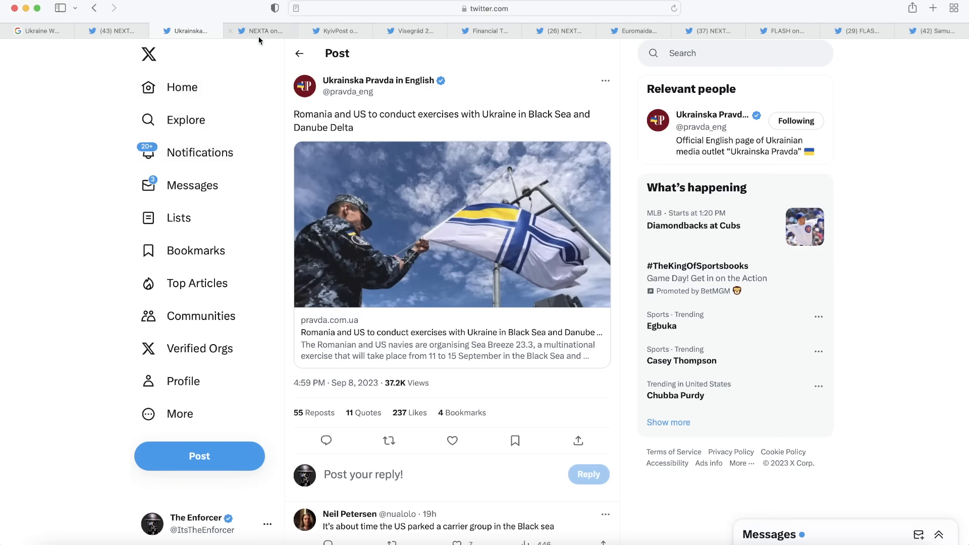
# Switch to the NEXTA post on new Russian drone wreckage found in Romania.
pyautogui.click(260, 31)
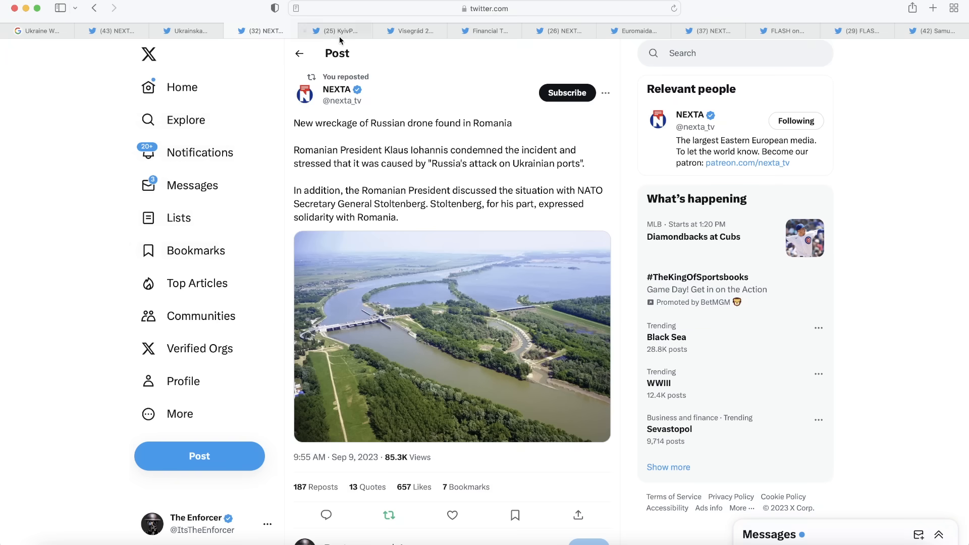
# Switch to the KyivPost post on drone fragments found on Romanian soil.
pyautogui.click(335, 30)
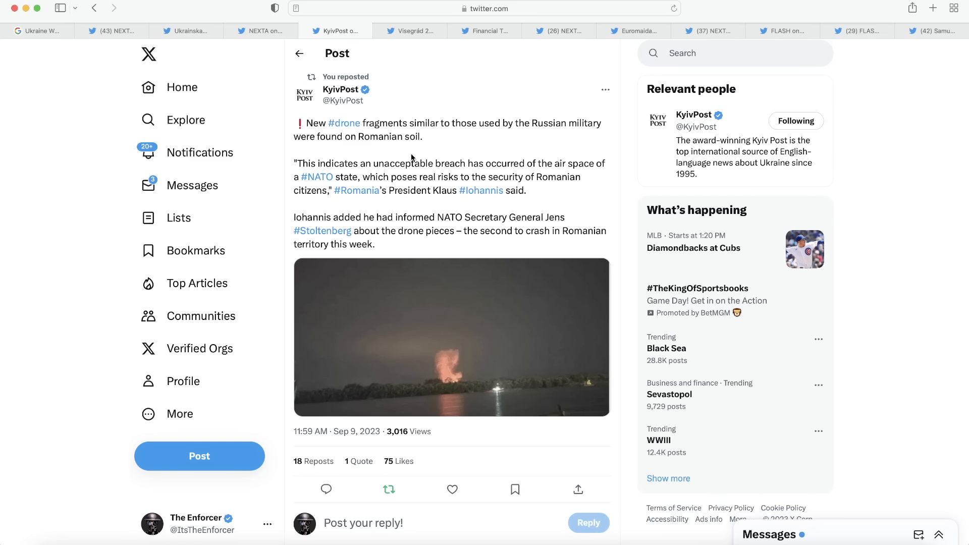
pyautogui.moveTo(390, 163)
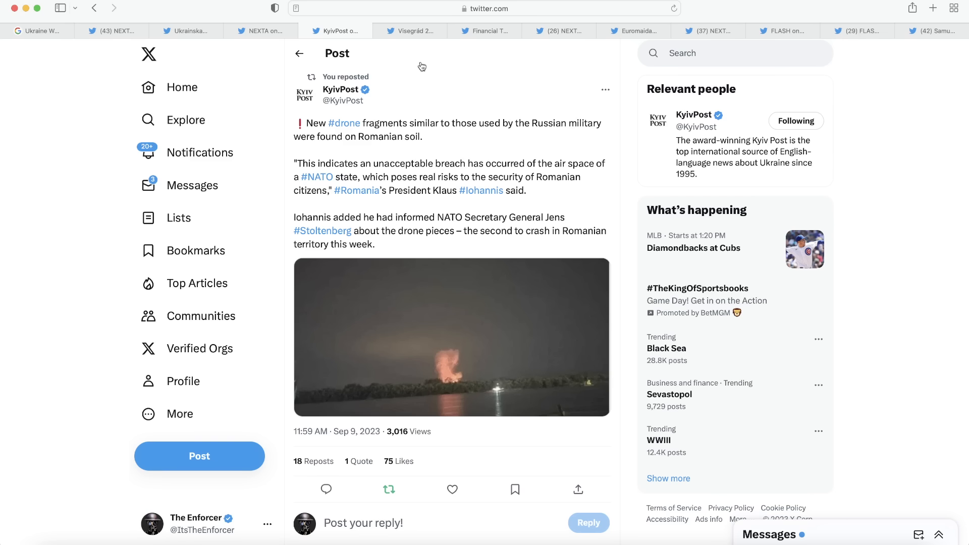
# Switch to the Visegrád 24 post on the U.S. finding more ATACMS in its inventory.
pyautogui.click(410, 30)
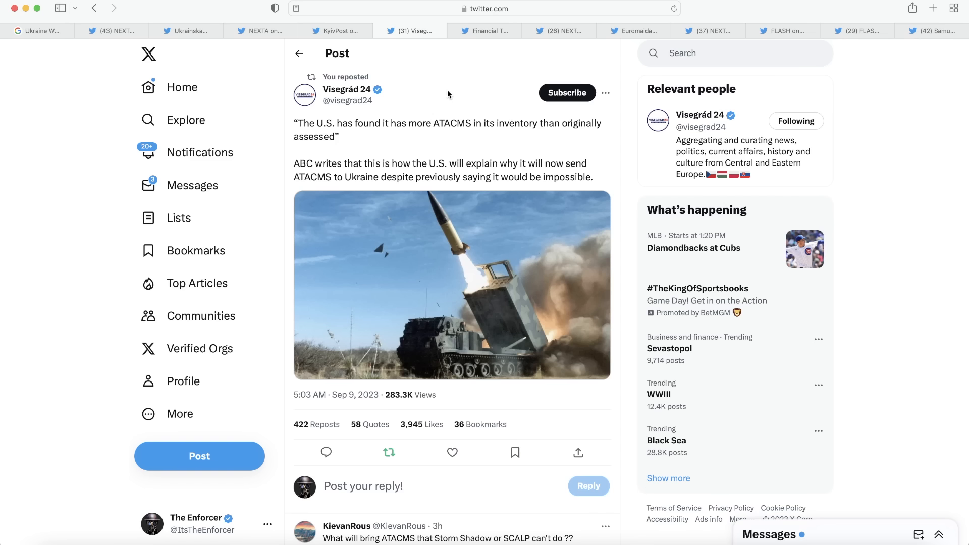
# Switch to the Financial Times post 'G20: the weekend that will shape the world'.
pyautogui.click(484, 30)
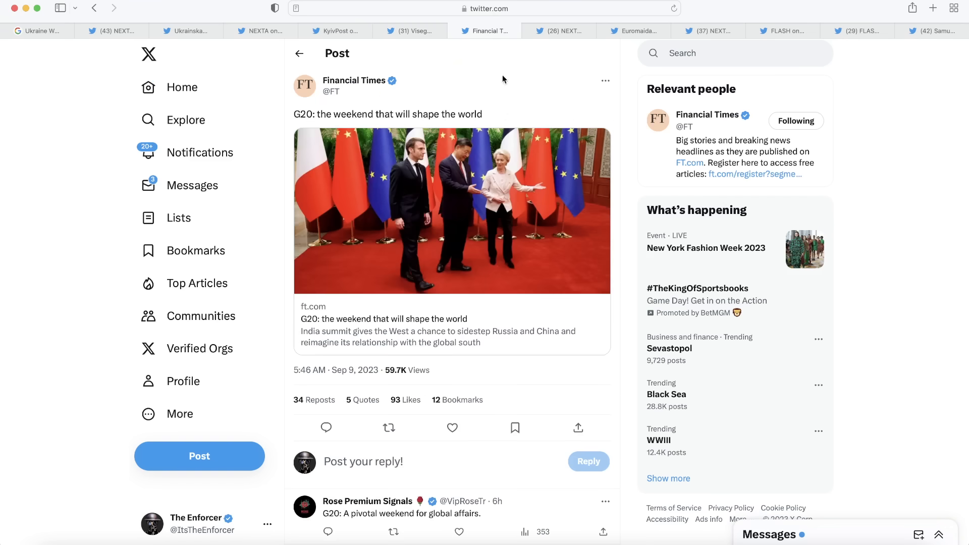
pyautogui.moveTo(493, 114)
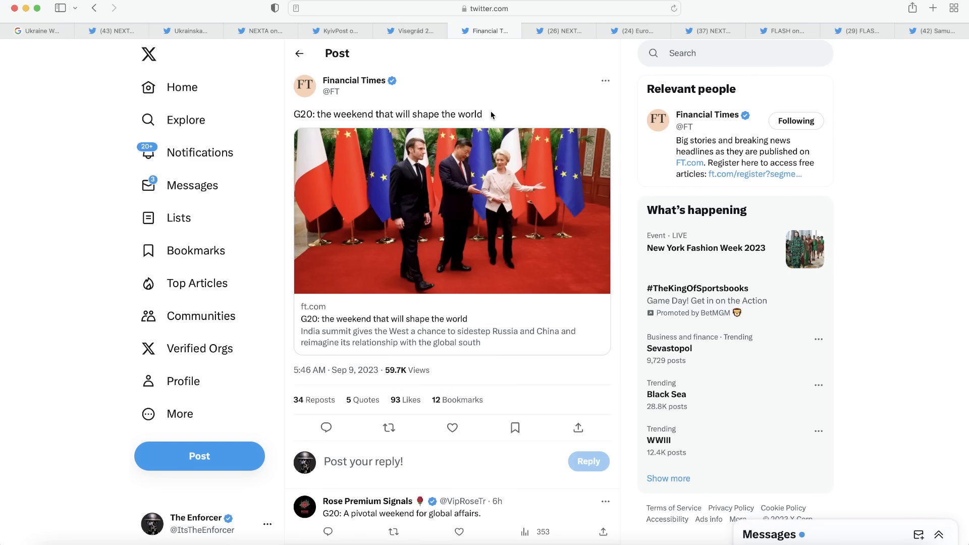
pyautogui.moveTo(329, 348)
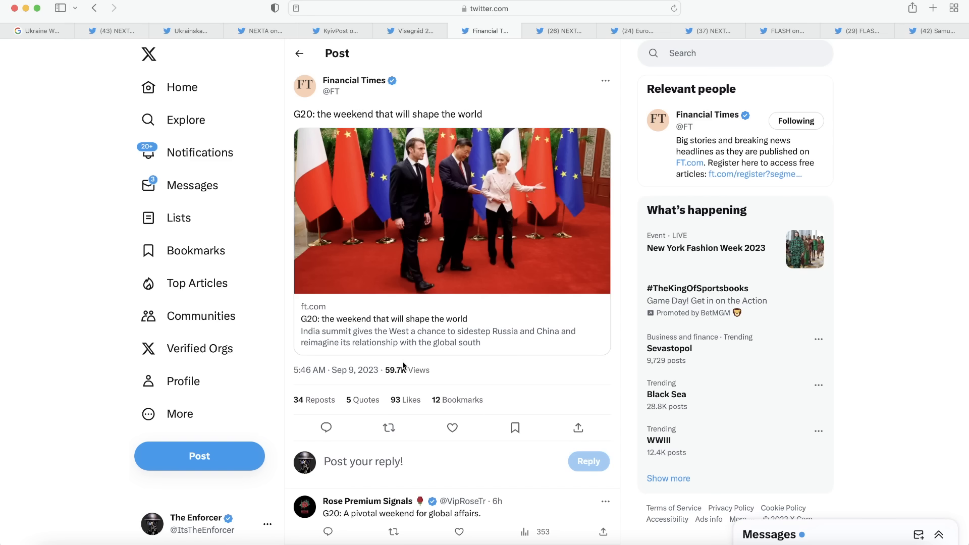
pyautogui.moveTo(467, 158)
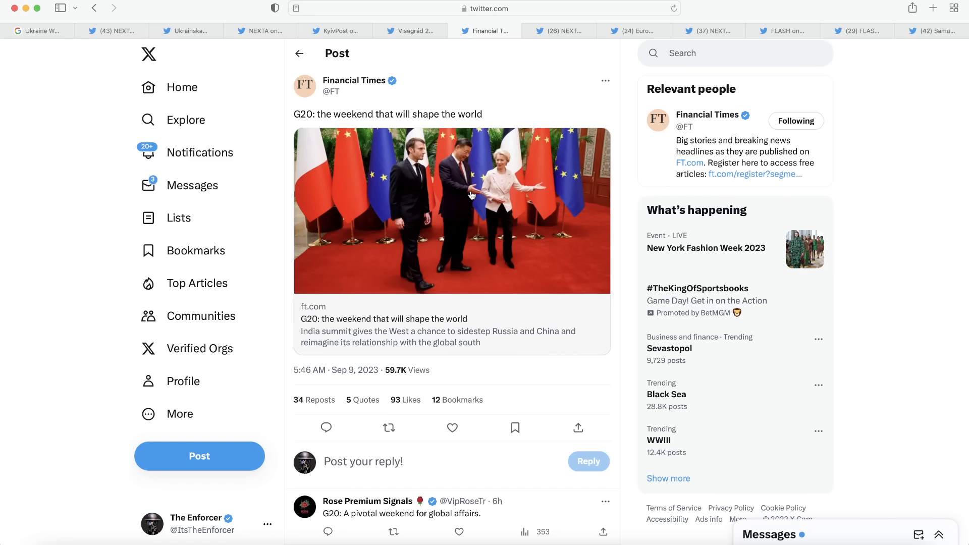
# Switch to NEXTA's post on Erdogan urging G20 leaders to partially meet Russia's grain-deal demands.
pyautogui.click(558, 31)
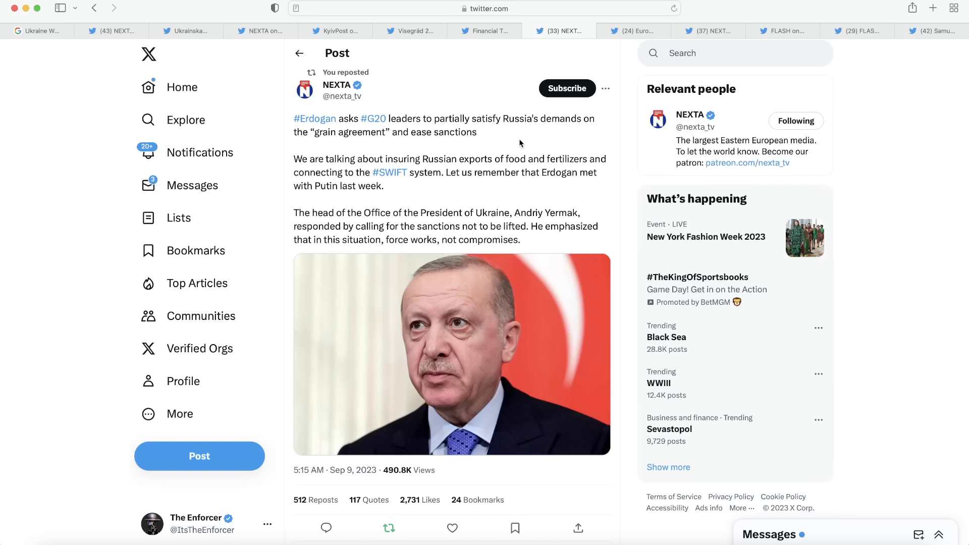
pyautogui.moveTo(528, 255)
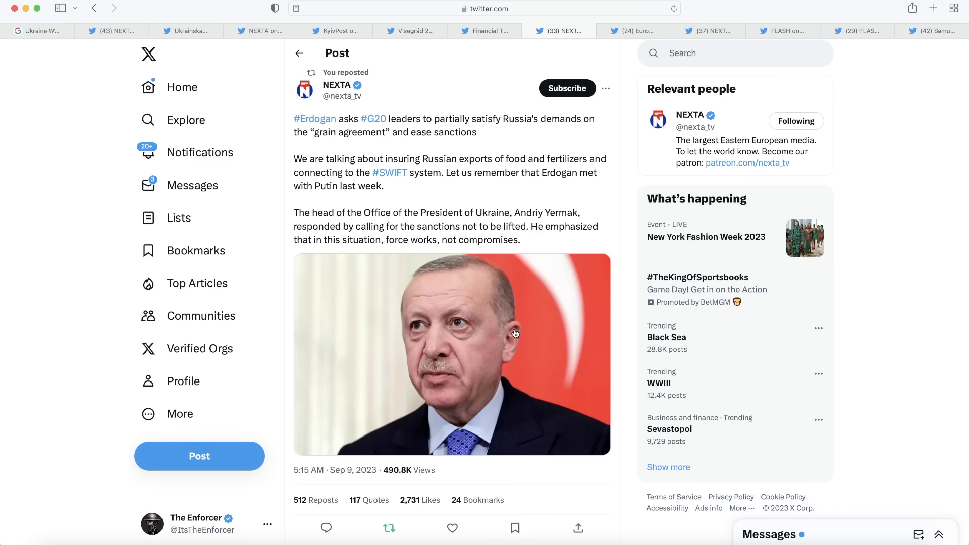
pyautogui.moveTo(518, 334)
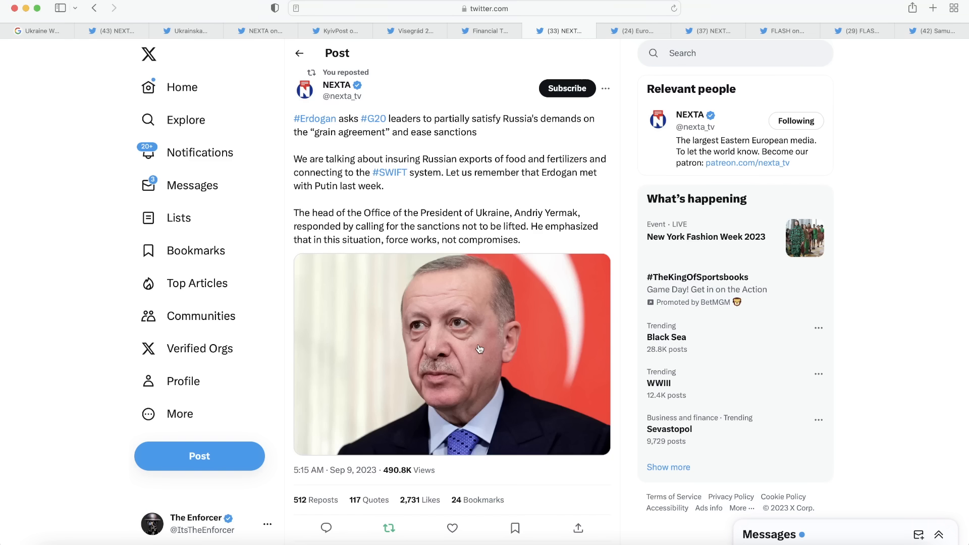
pyautogui.moveTo(491, 188)
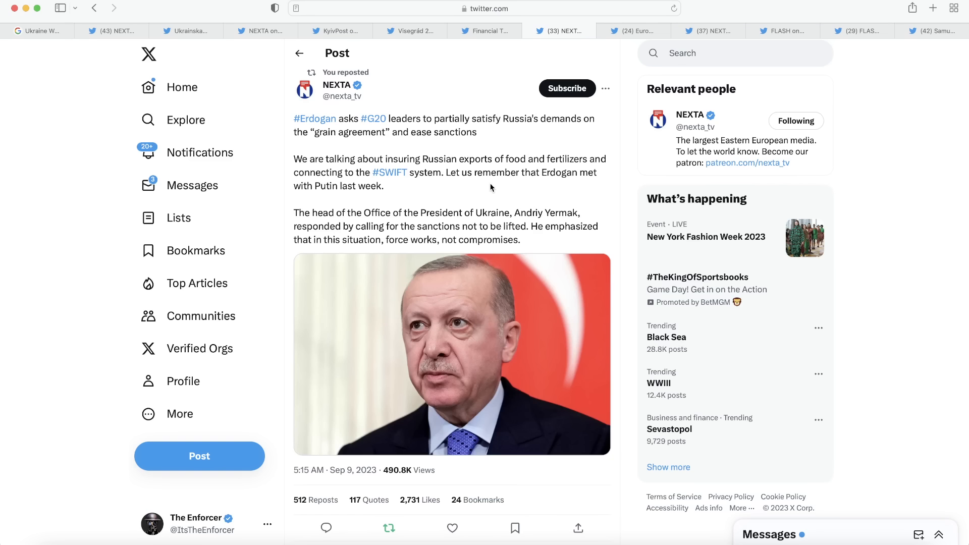
pyautogui.moveTo(458, 187)
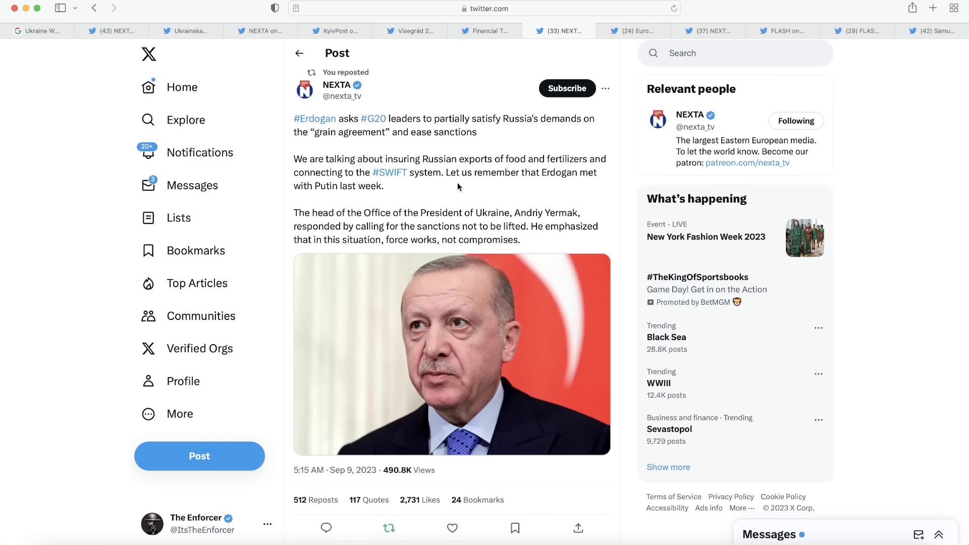
pyautogui.moveTo(433, 185)
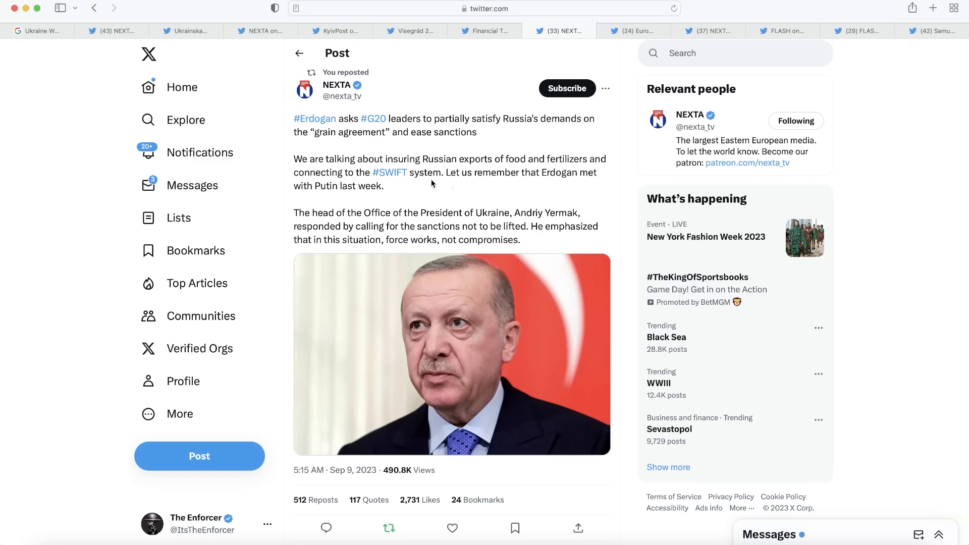
pyautogui.moveTo(428, 186)
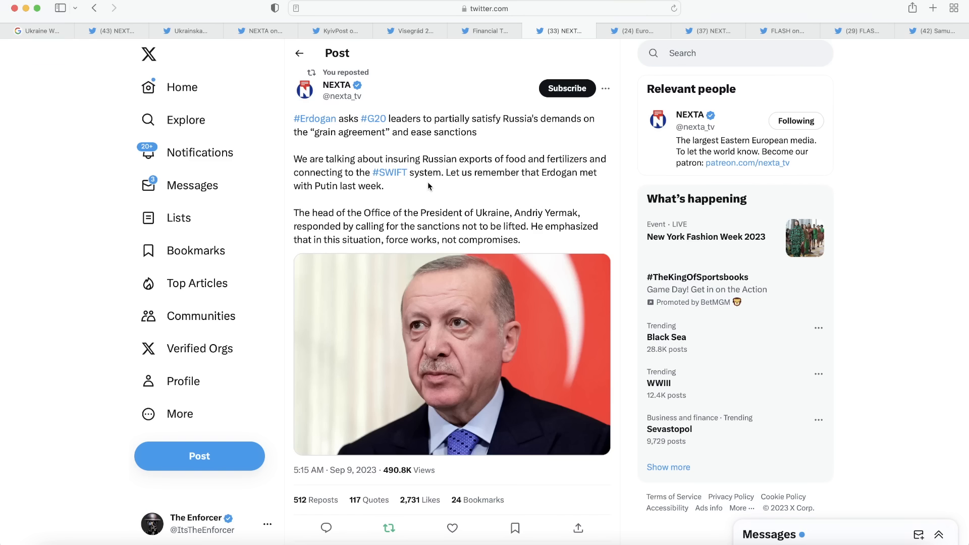
pyautogui.moveTo(564, 108)
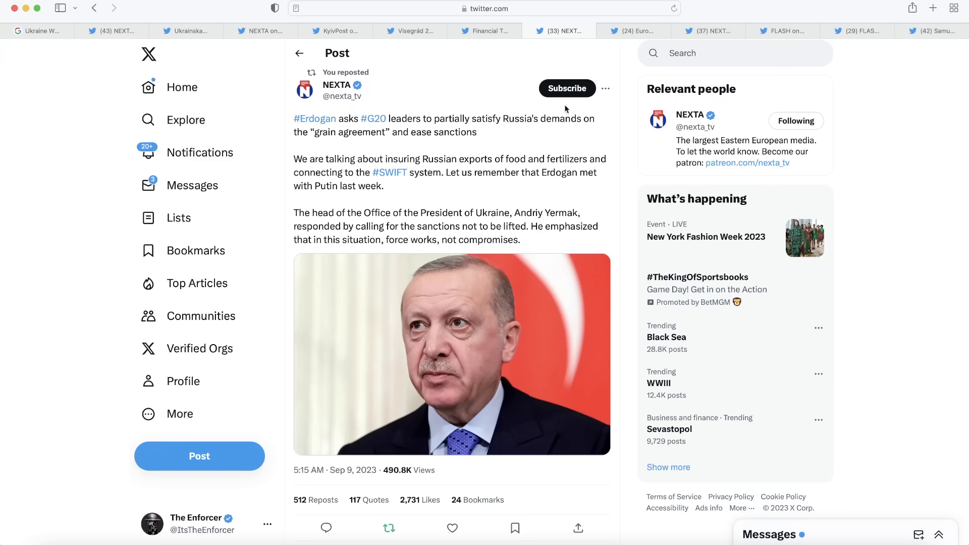
# Read Euromaidan Press's G20 declaration critique post, interacting with its embedded content.
pyautogui.click(634, 30)
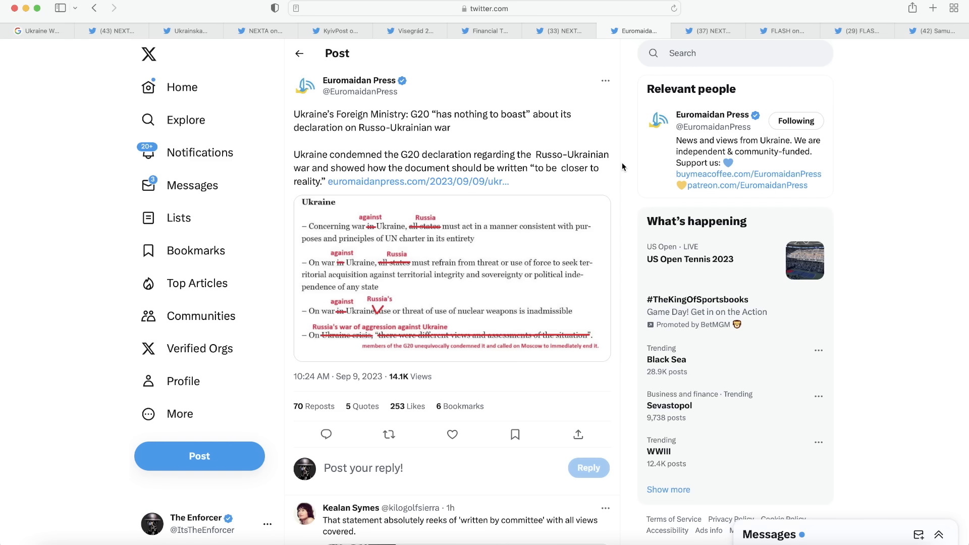
pyautogui.moveTo(623, 166)
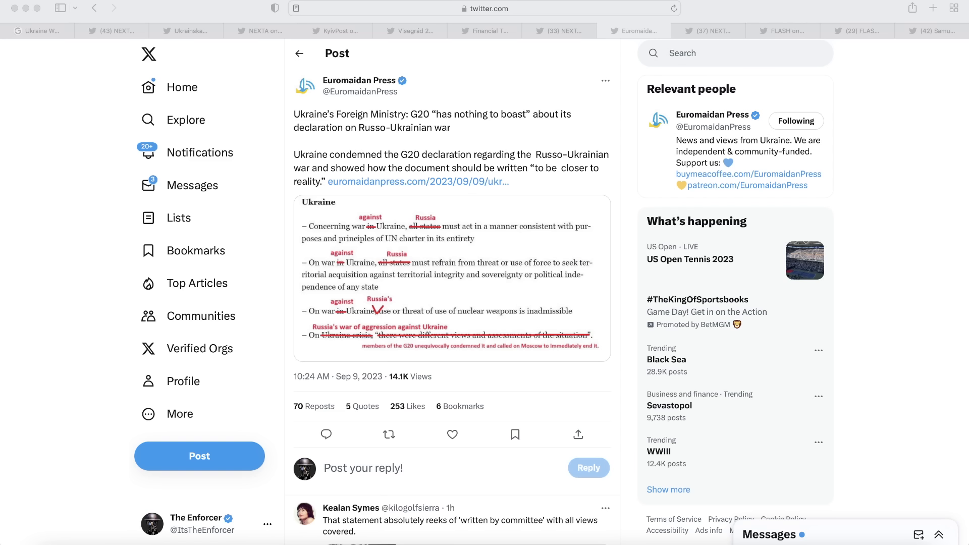
pyautogui.click(452, 434)
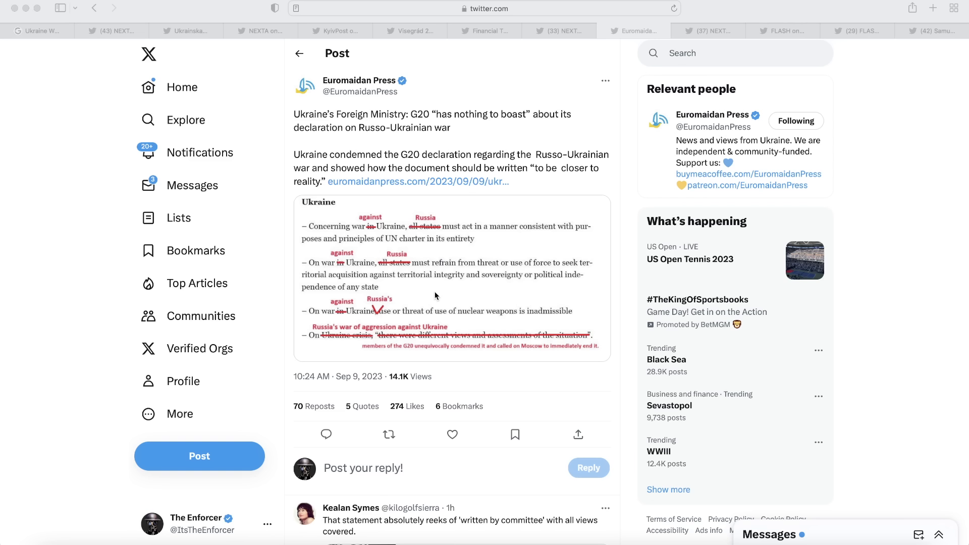
pyautogui.moveTo(425, 256)
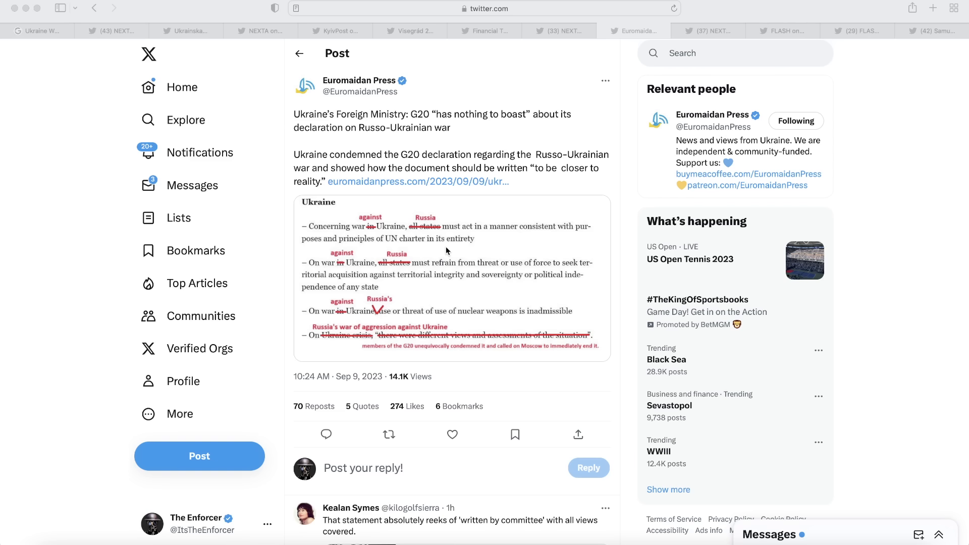
pyautogui.click(452, 434)
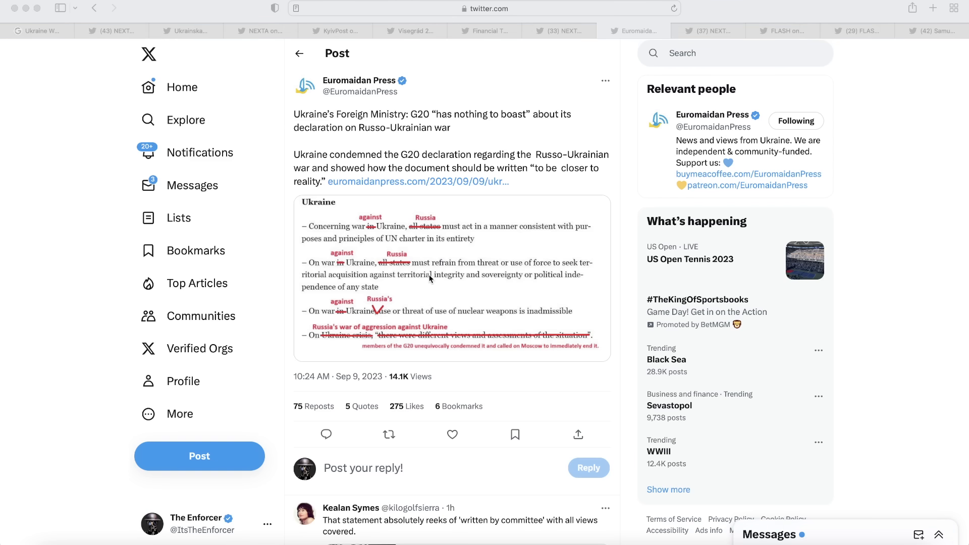
pyautogui.moveTo(669, 112)
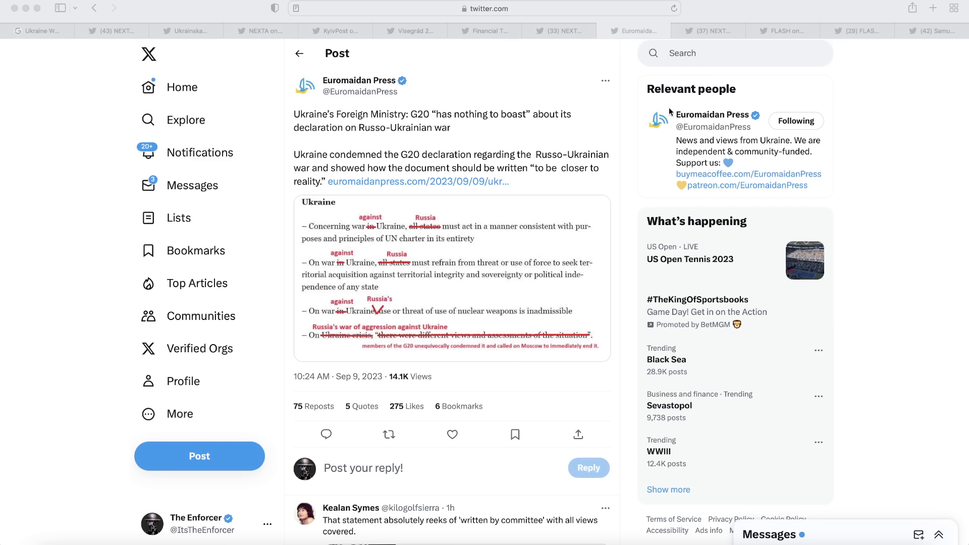
# Move on to NEXTA's post on SBU drones hitting occupiers' election headquarters.
pyautogui.click(707, 31)
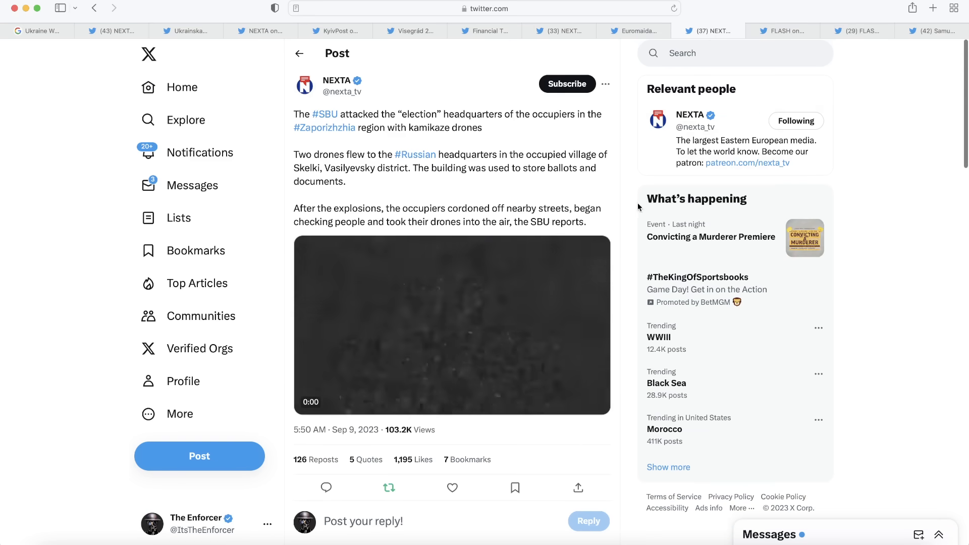
# Play NEXTA's SBU drone-attack video for a few seconds, then pause it.
pyautogui.click(452, 326)
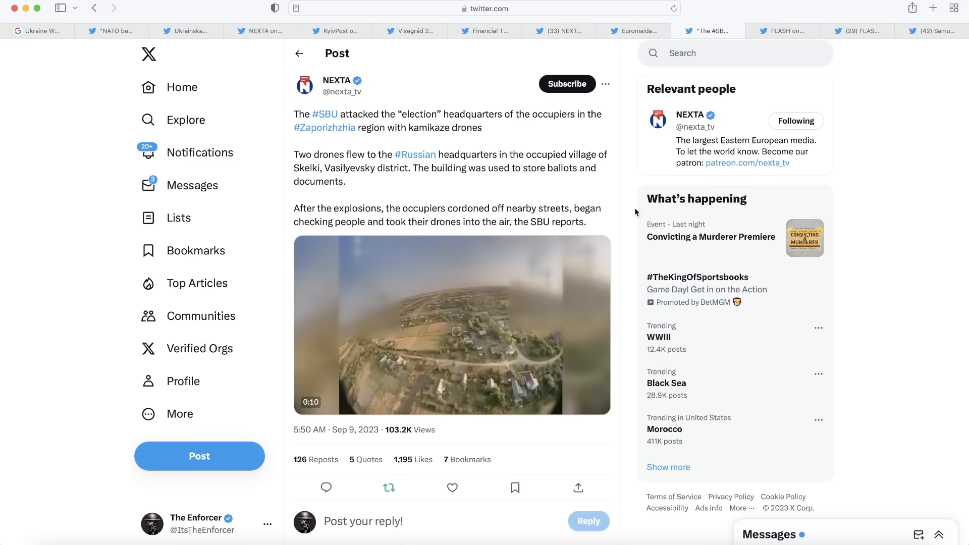
pyautogui.click(451, 324)
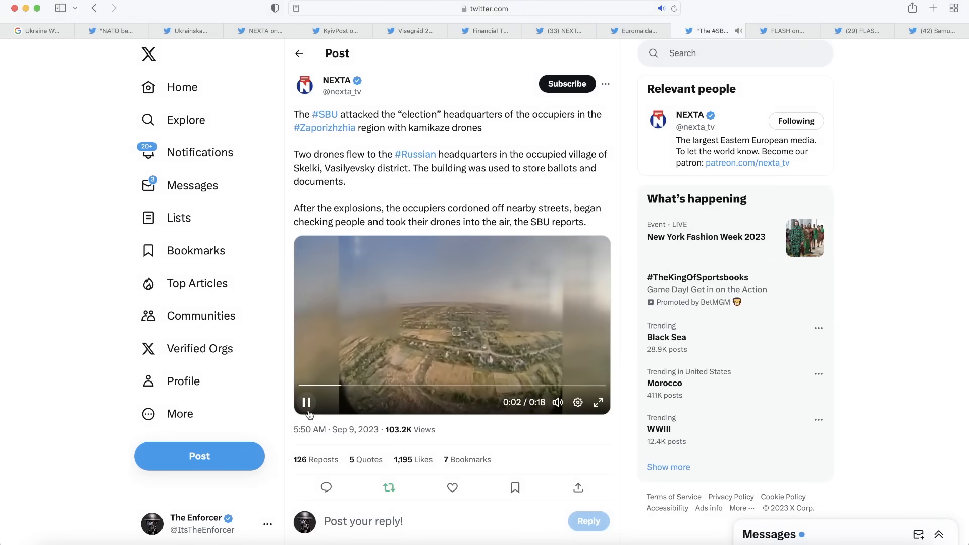
pyautogui.click(306, 402)
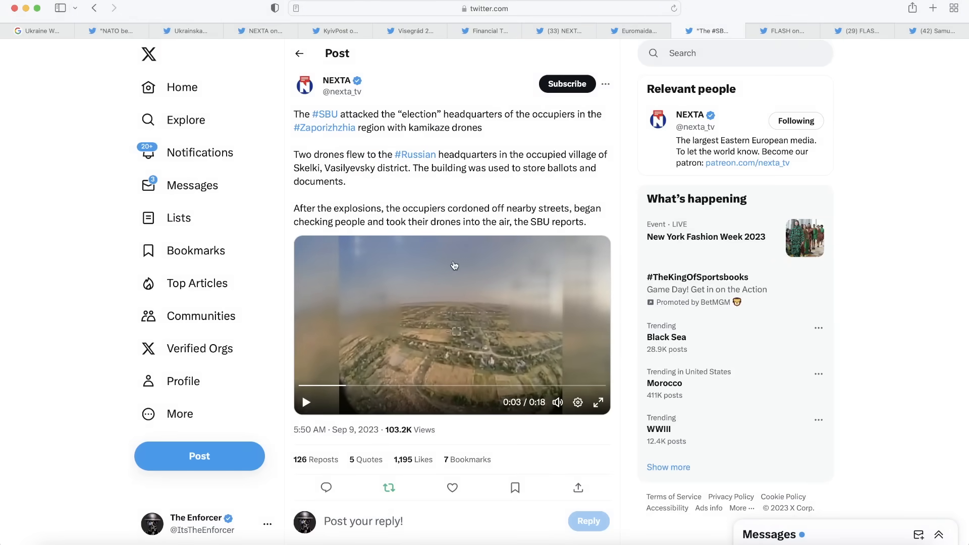
# Switch to FLASH's post on $5.4 million of confiscated oligarch assets funding Ukrainian veterans.
pyautogui.click(782, 30)
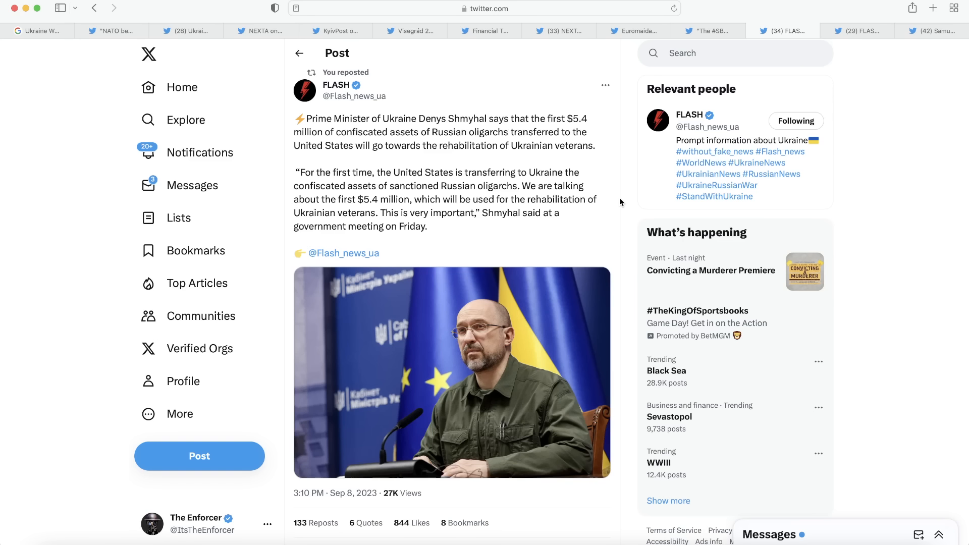
pyautogui.moveTo(424, 182)
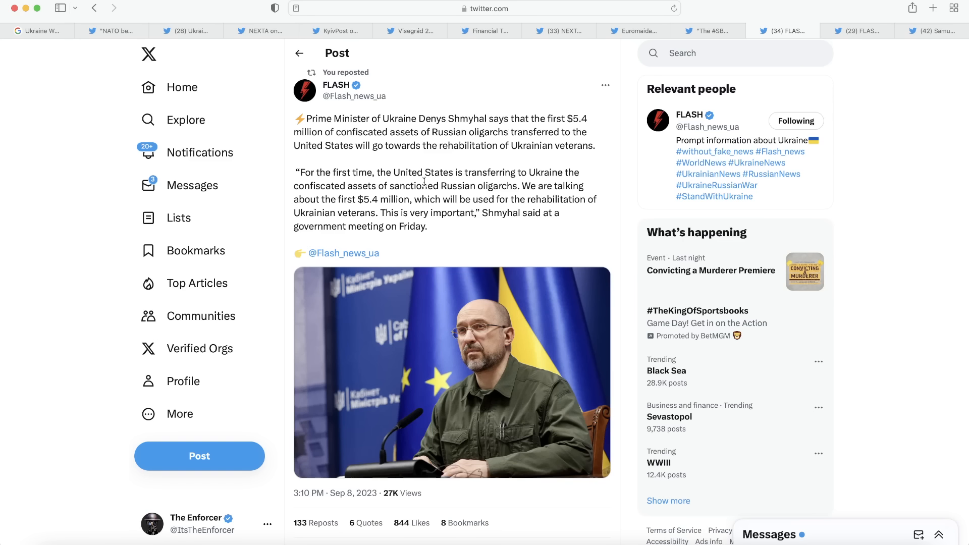
pyautogui.moveTo(445, 165)
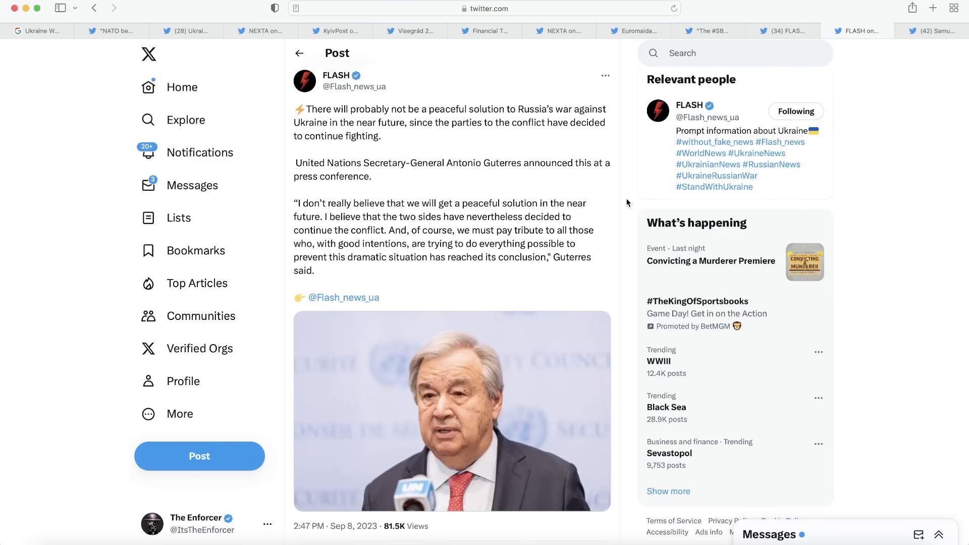
pyautogui.moveTo(501, 381)
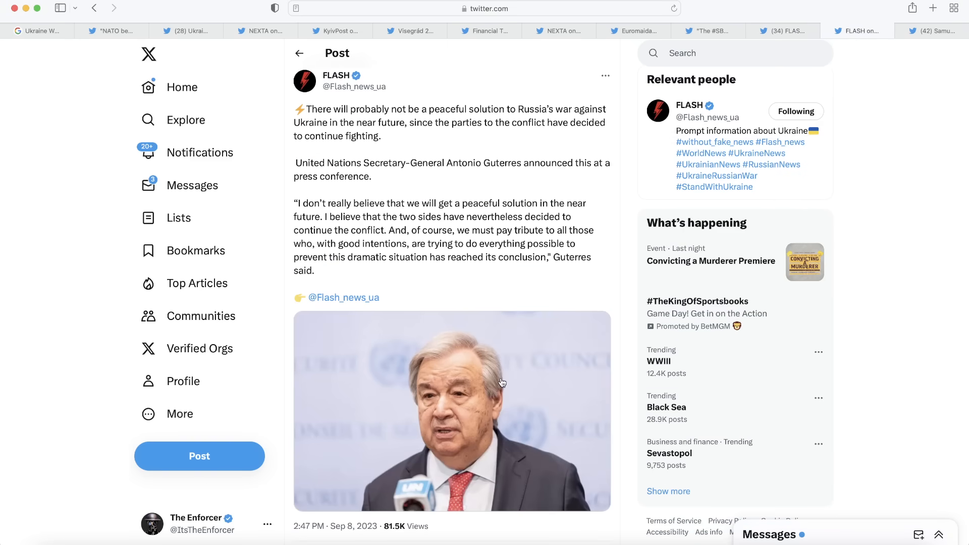
pyautogui.moveTo(485, 354)
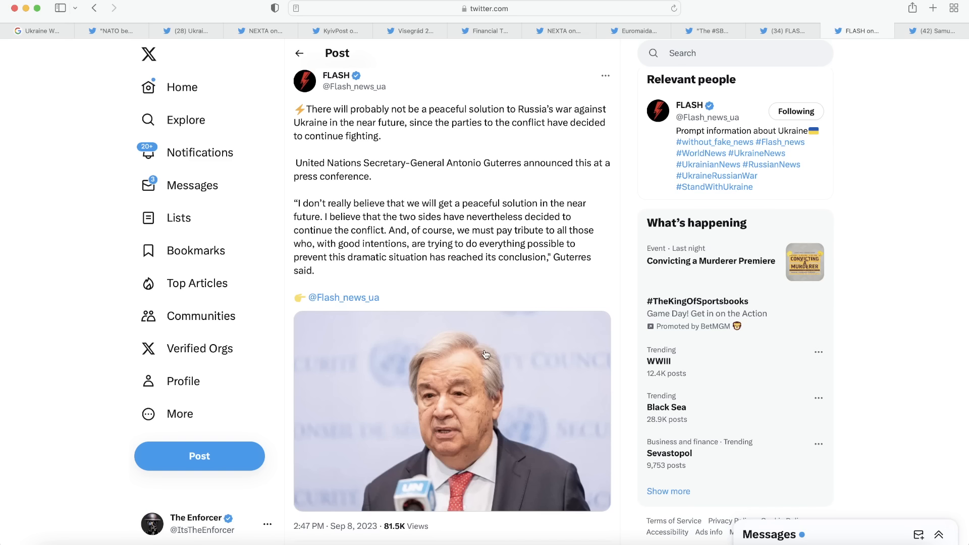
pyautogui.moveTo(480, 417)
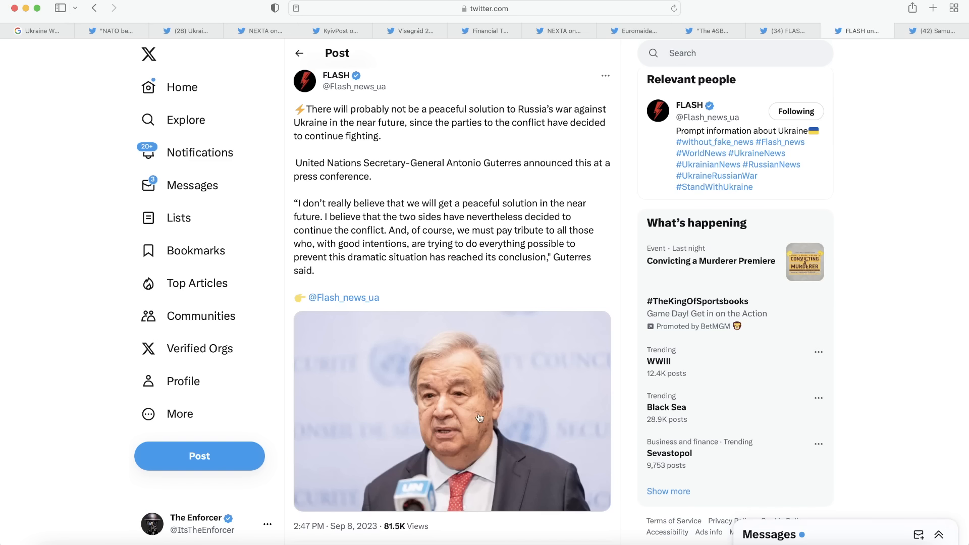
pyautogui.moveTo(514, 416)
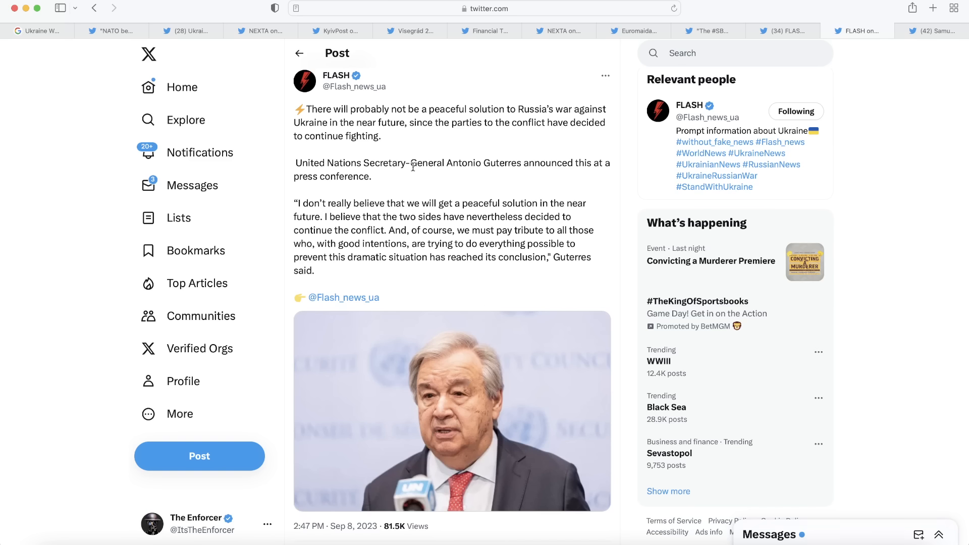
pyautogui.moveTo(397, 132)
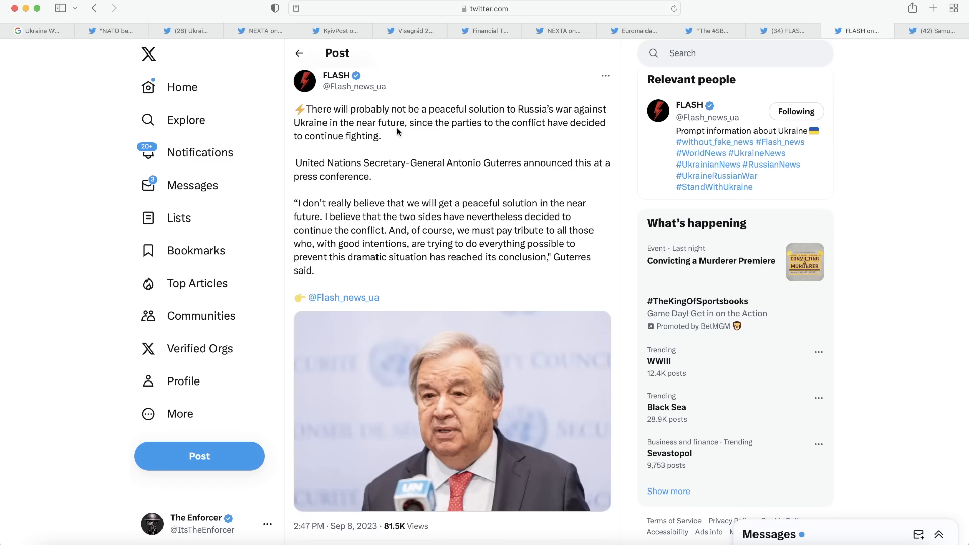
pyautogui.moveTo(494, 137)
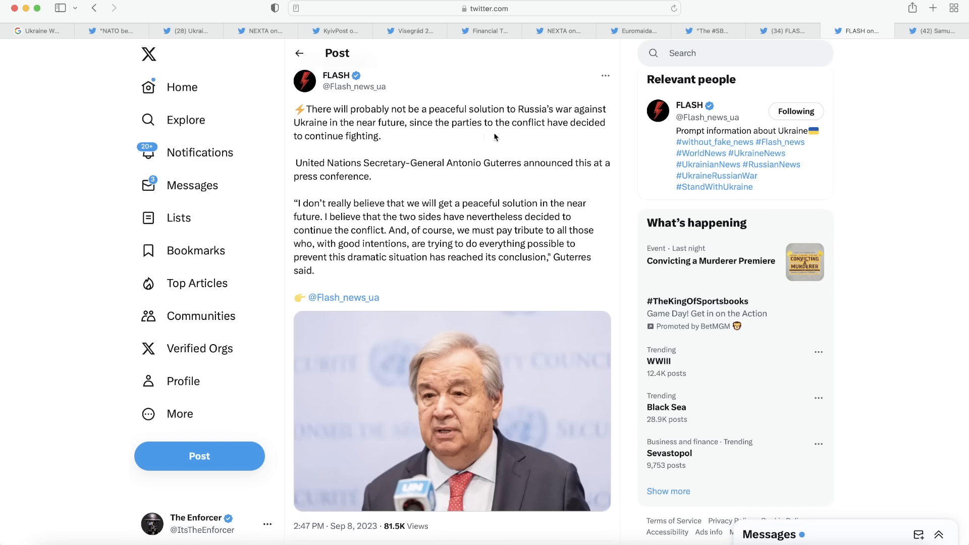
pyautogui.moveTo(518, 137)
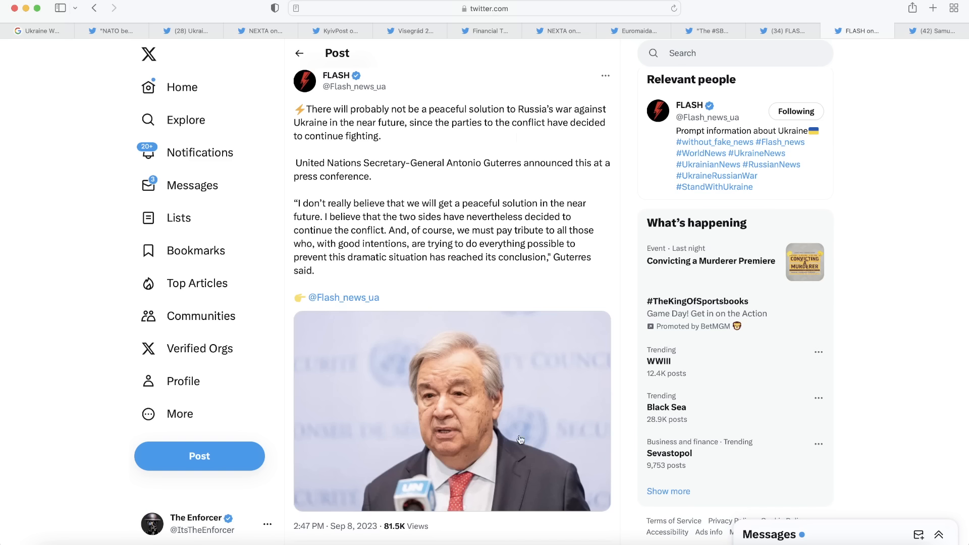
pyautogui.moveTo(469, 414)
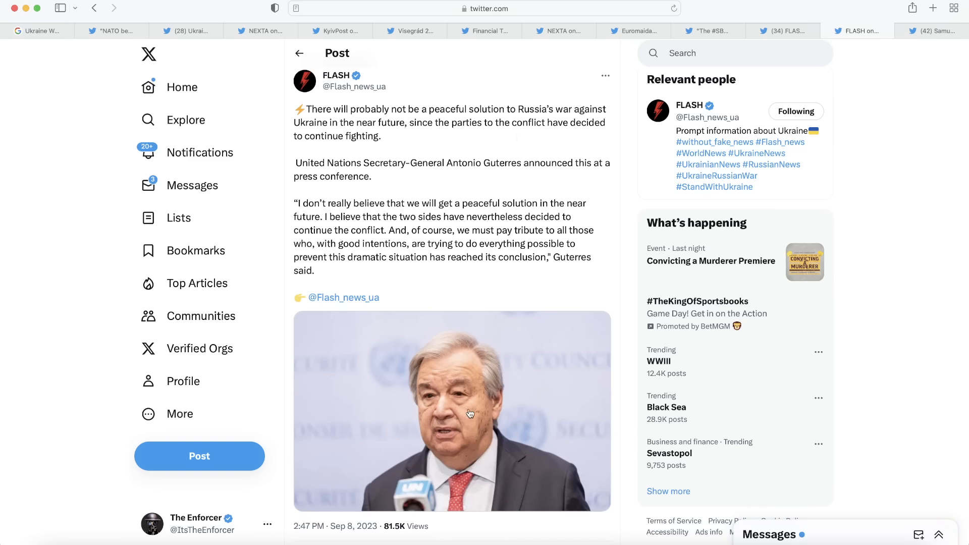
pyautogui.moveTo(486, 413)
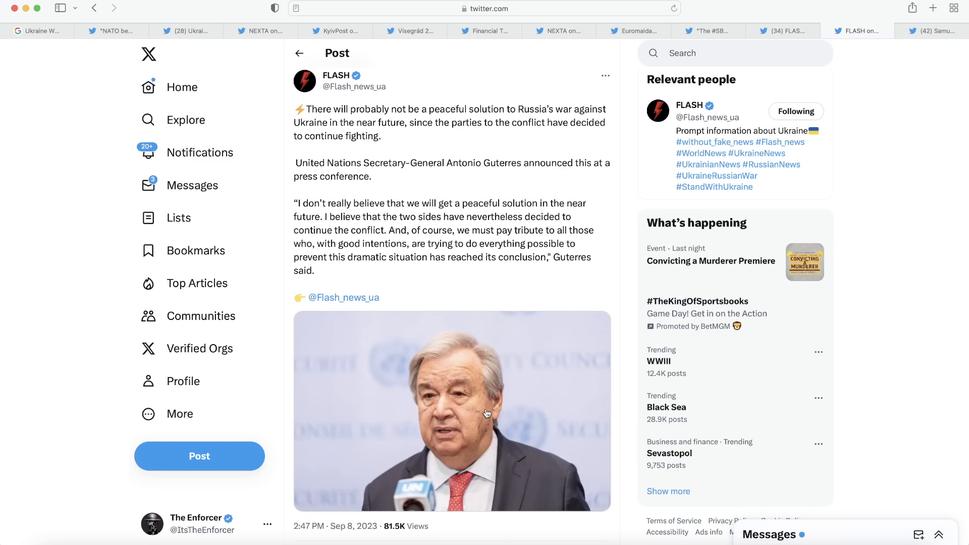
pyautogui.moveTo(492, 430)
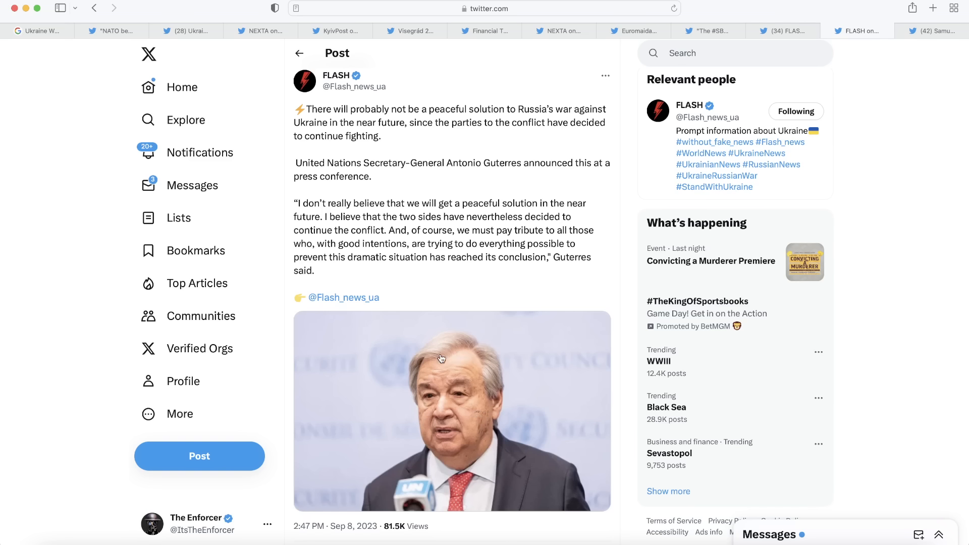
pyautogui.moveTo(451, 151)
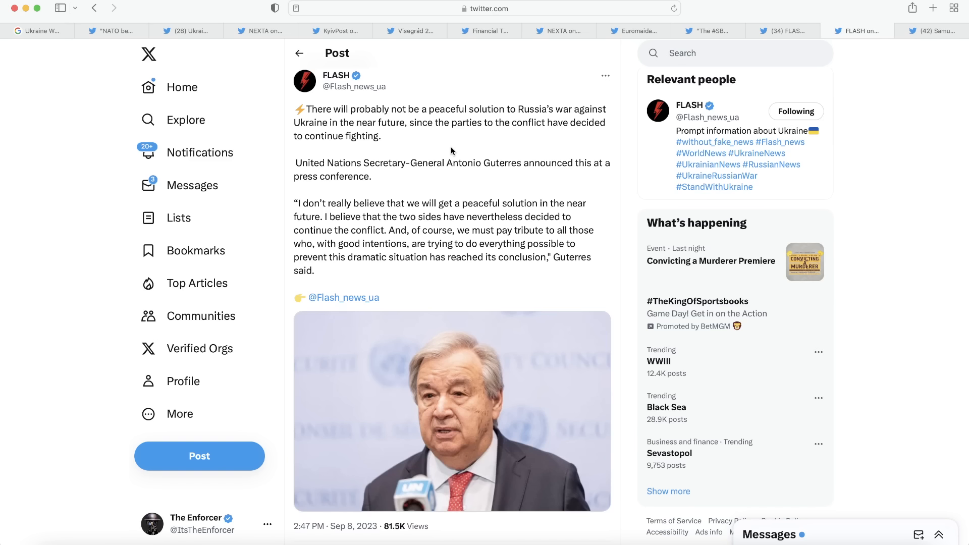
pyautogui.moveTo(517, 393)
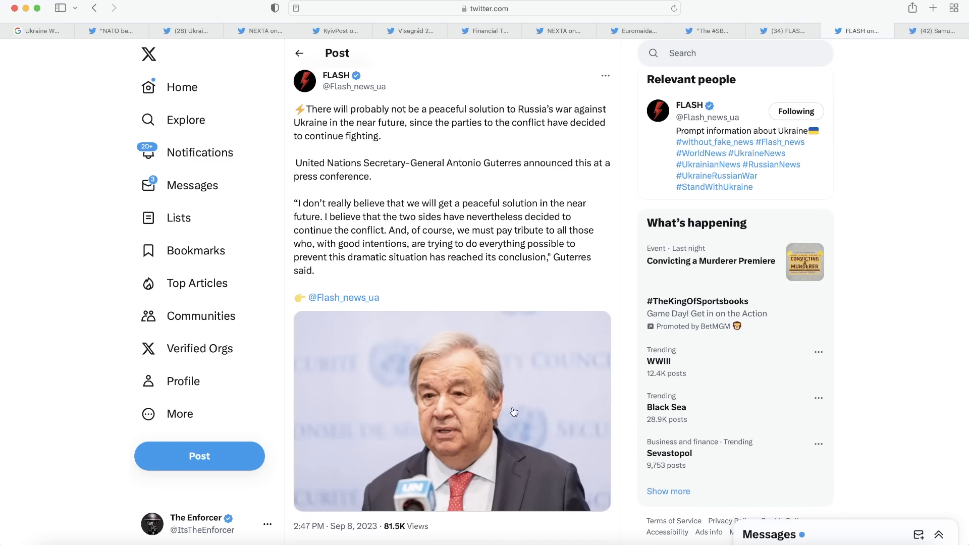
pyautogui.moveTo(483, 418)
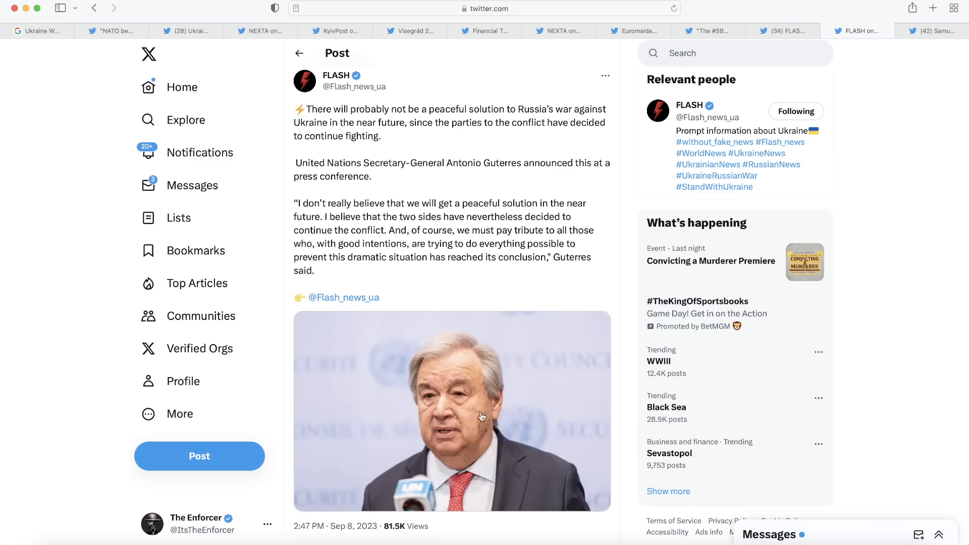
pyautogui.moveTo(919, 104)
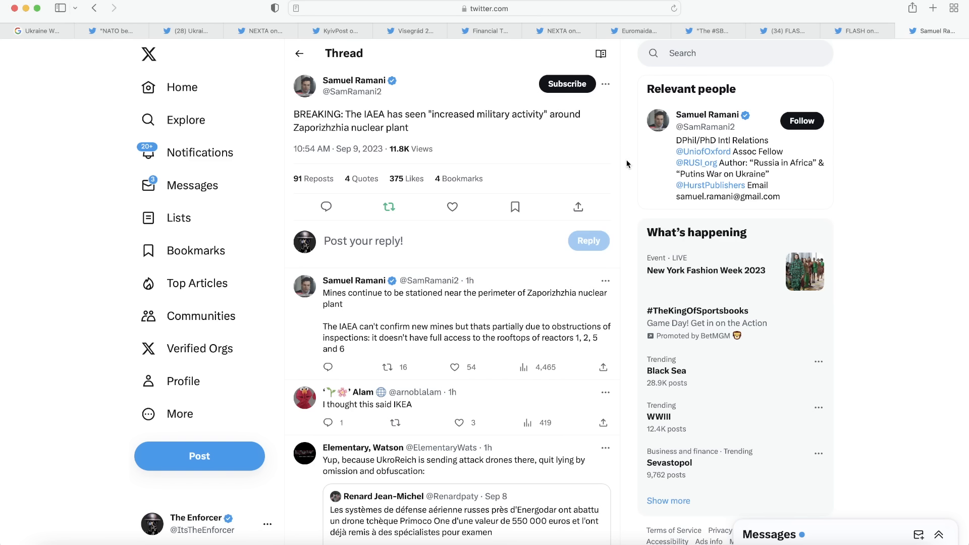
# Return to the Ukraine War Events Map (day 562) in the first Safari tab.
pyautogui.click(37, 31)
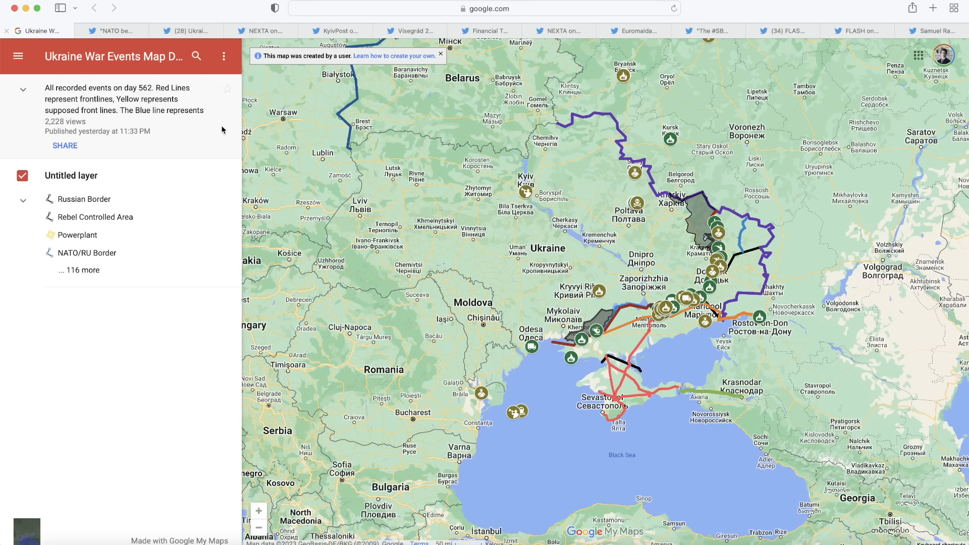
pyautogui.moveTo(441, 334)
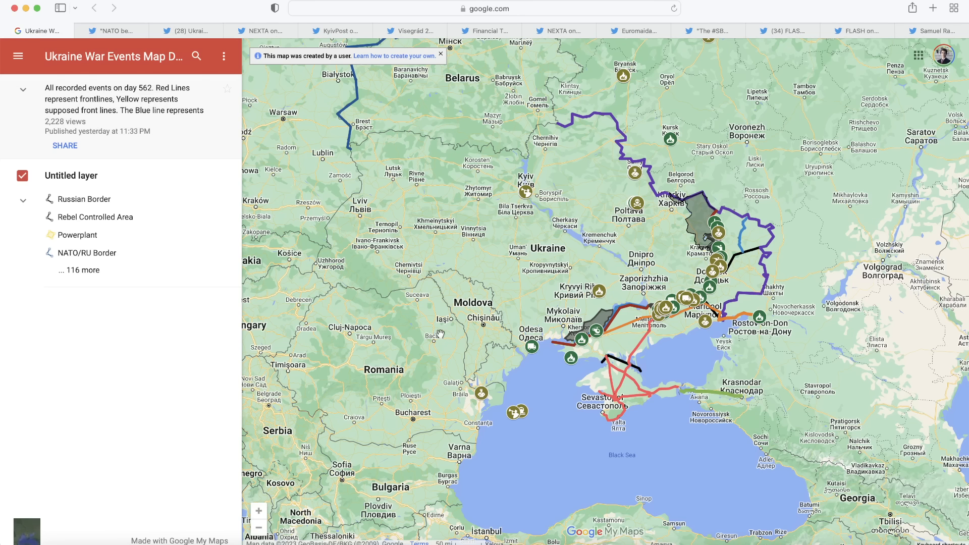